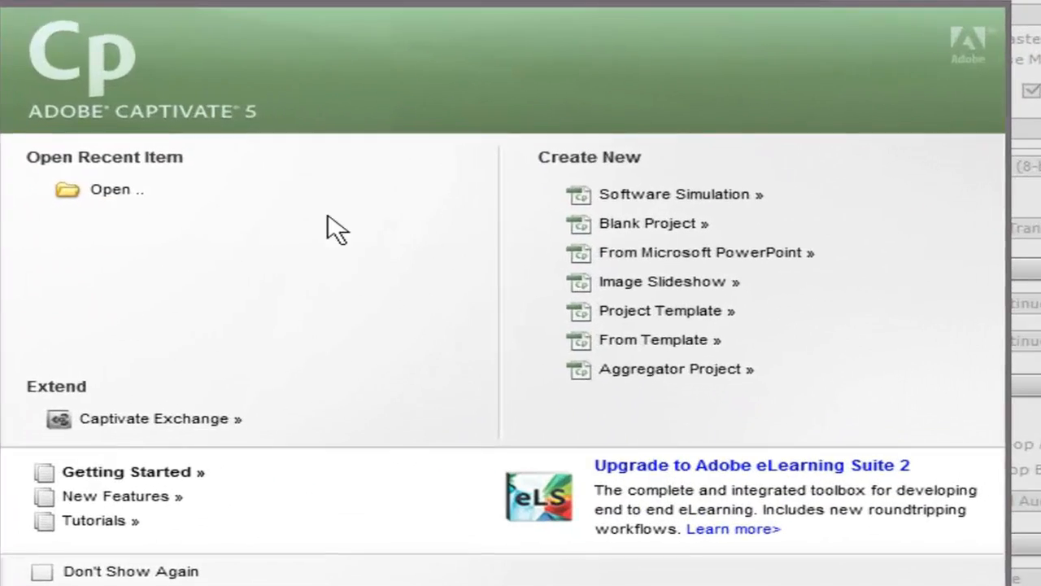
mouse_move(626, 203)
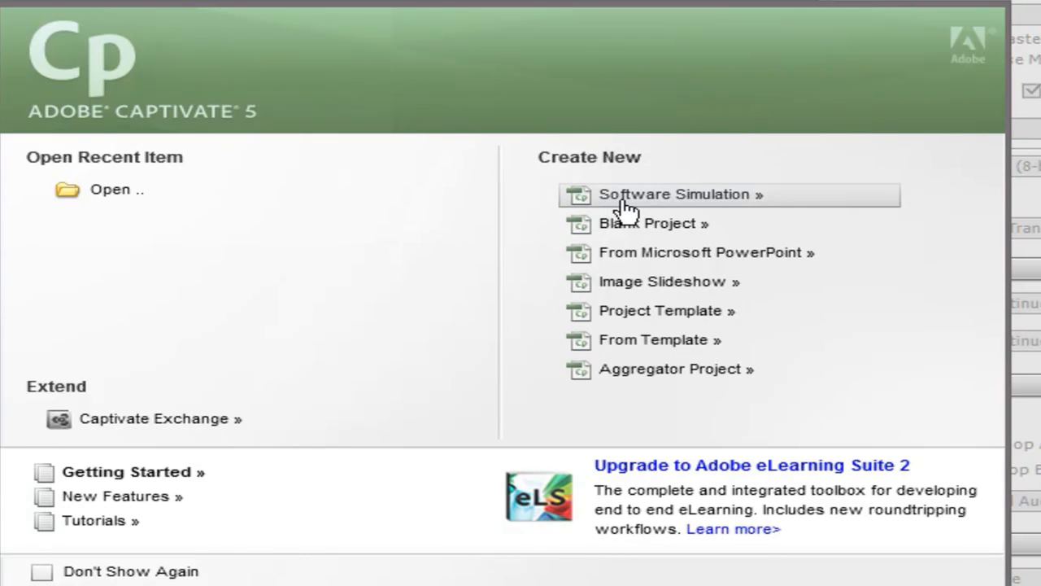
Step: Start a software simulation recording targeting the Presentation1 PowerPoint window
left_click(674, 193)
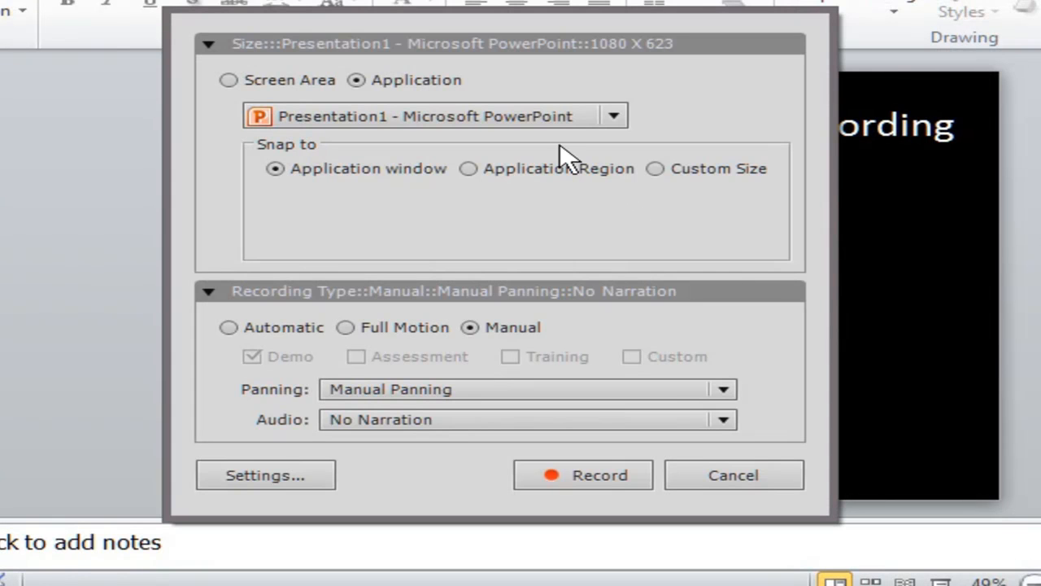
mouse_move(406, 117)
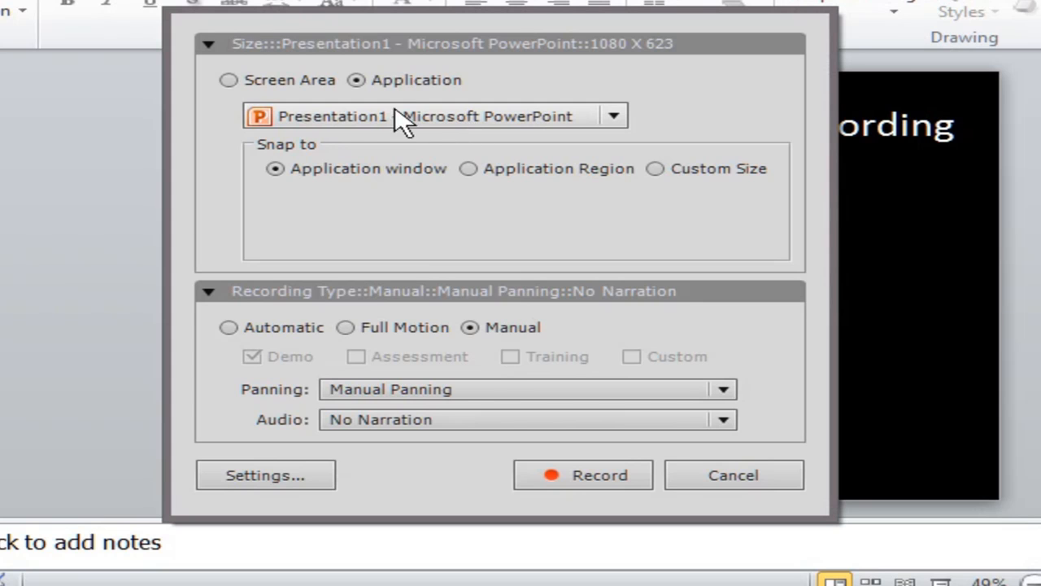
mouse_move(312, 130)
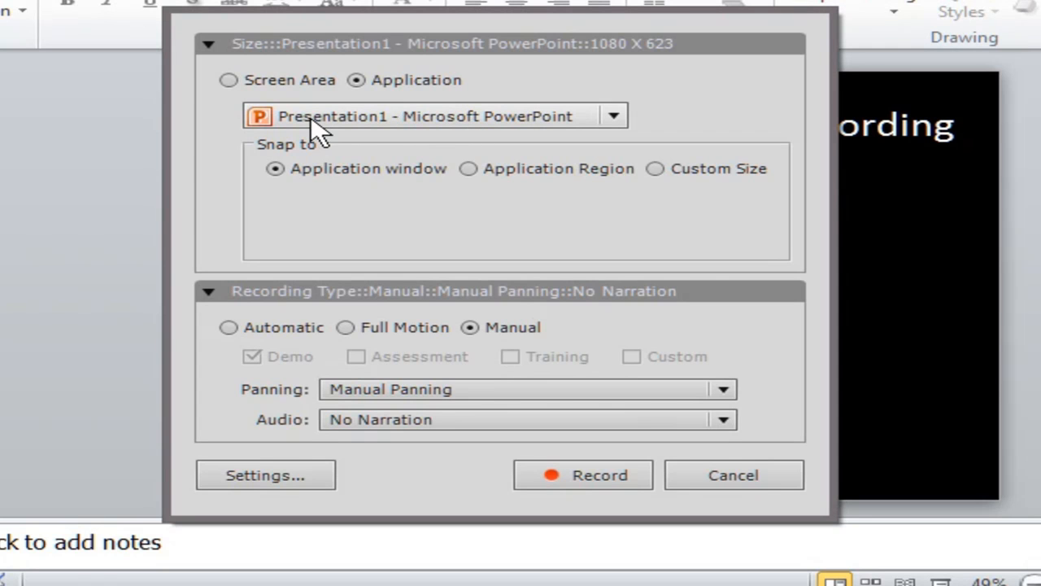
mouse_move(301, 134)
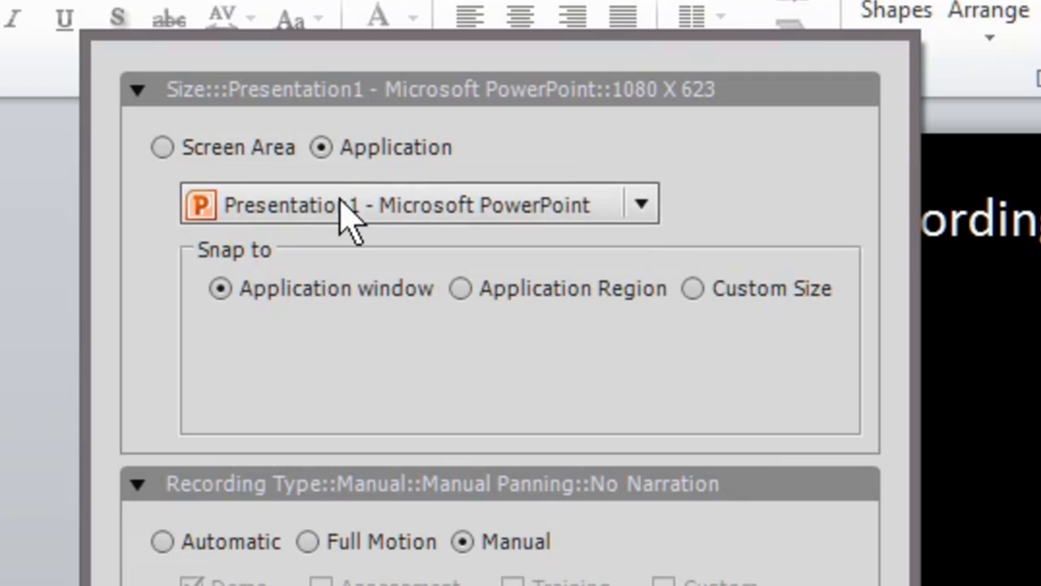
mouse_move(371, 215)
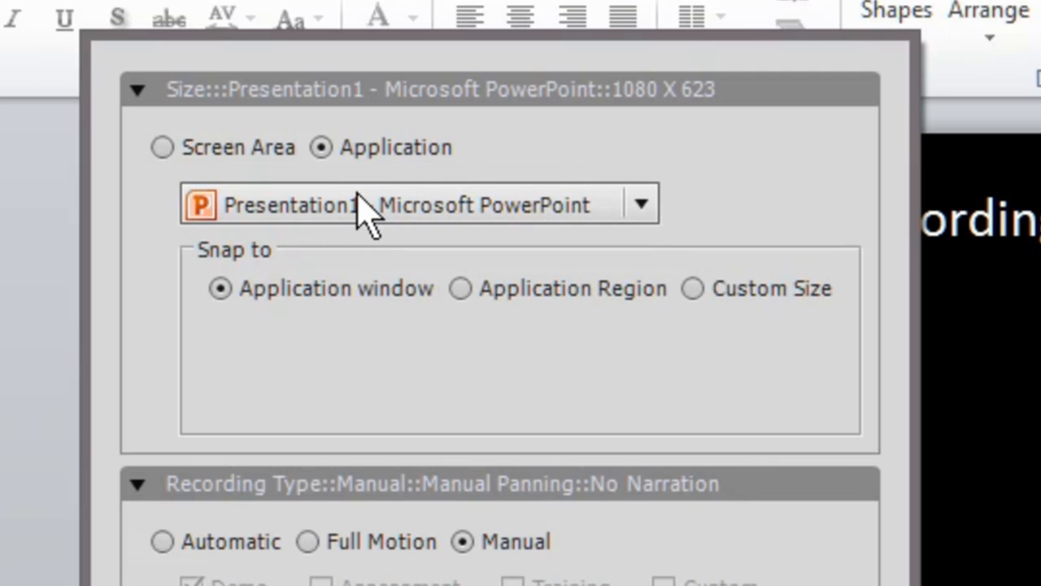
mouse_move(394, 219)
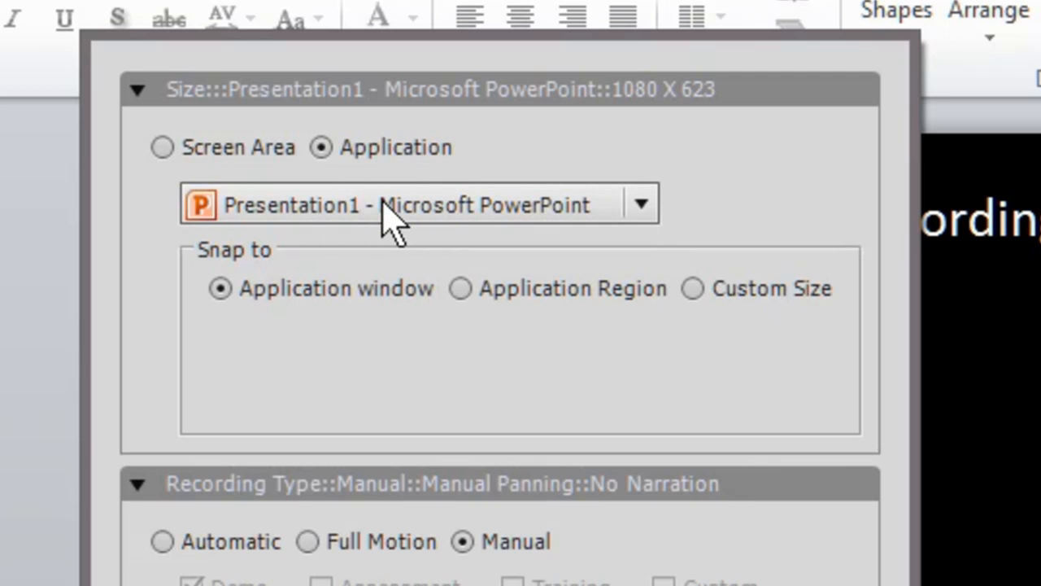
left_click(641, 205)
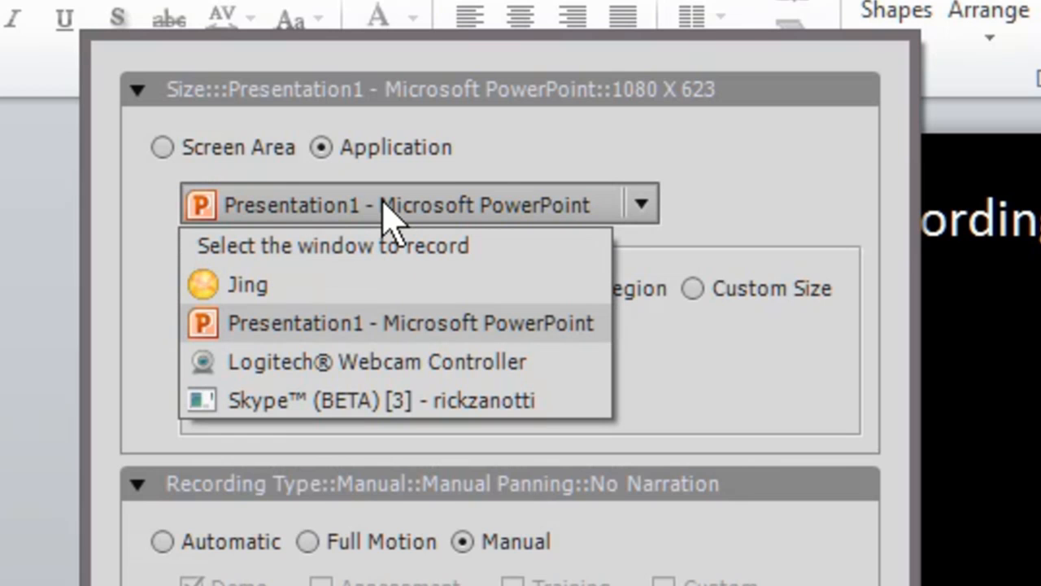
left_click(410, 323)
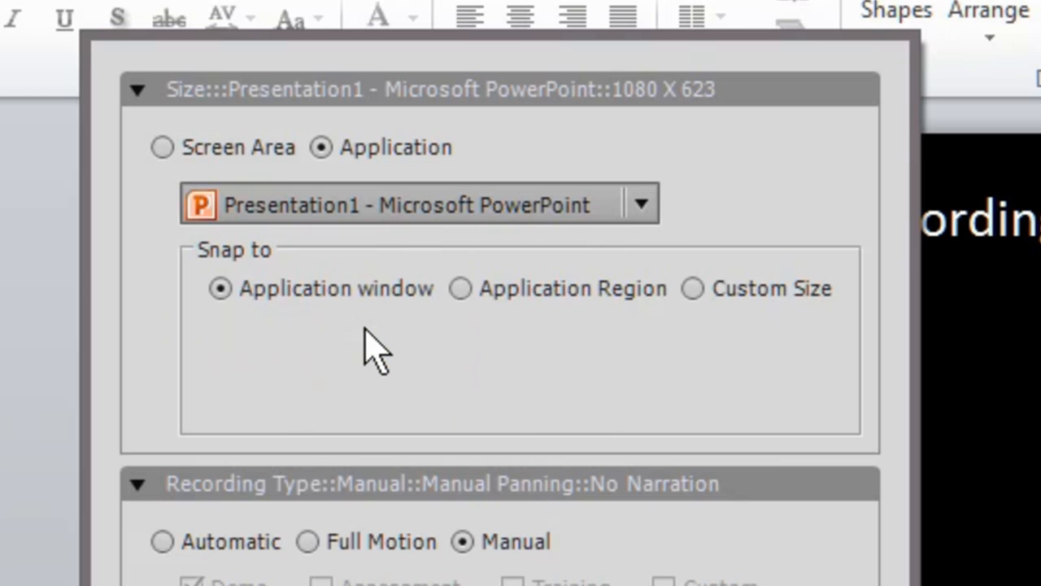
mouse_move(284, 334)
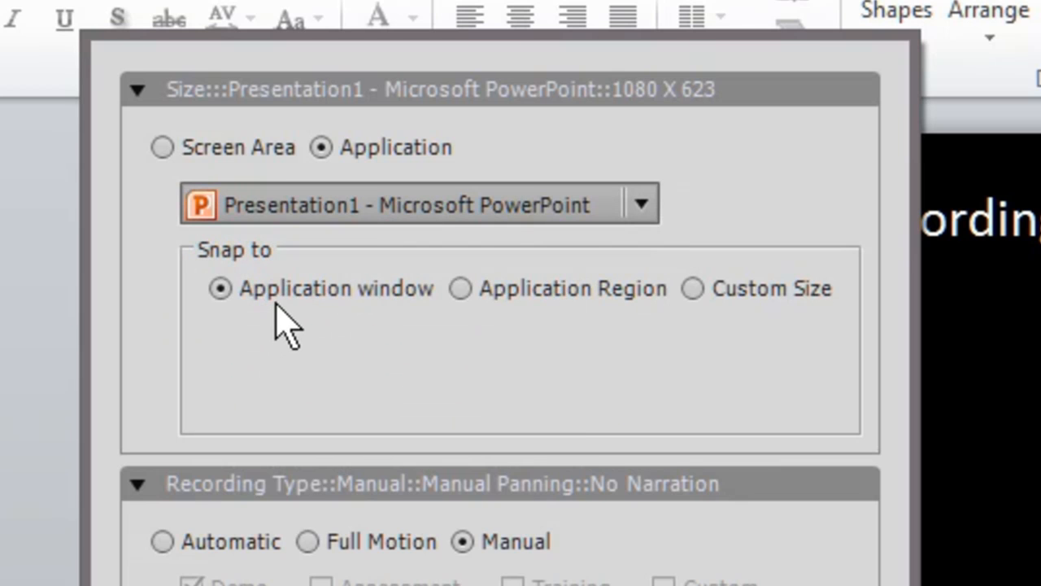
mouse_move(263, 333)
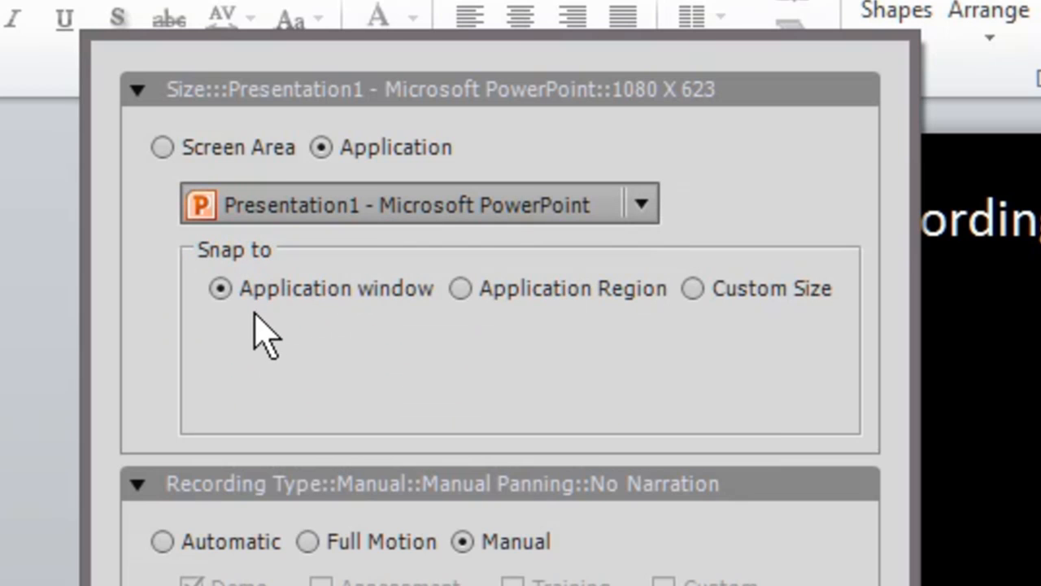
mouse_move(394, 333)
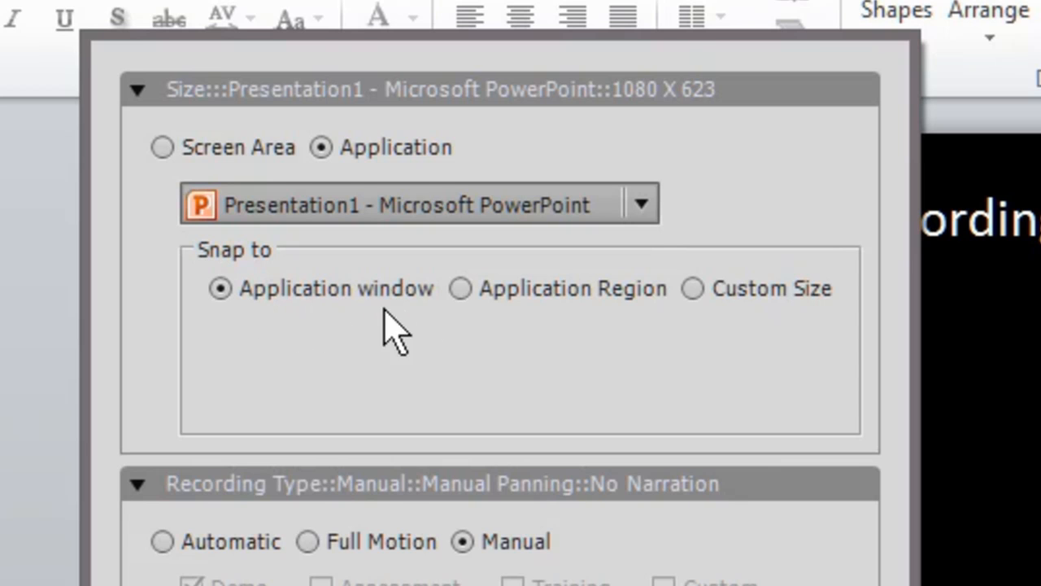
mouse_move(529, 325)
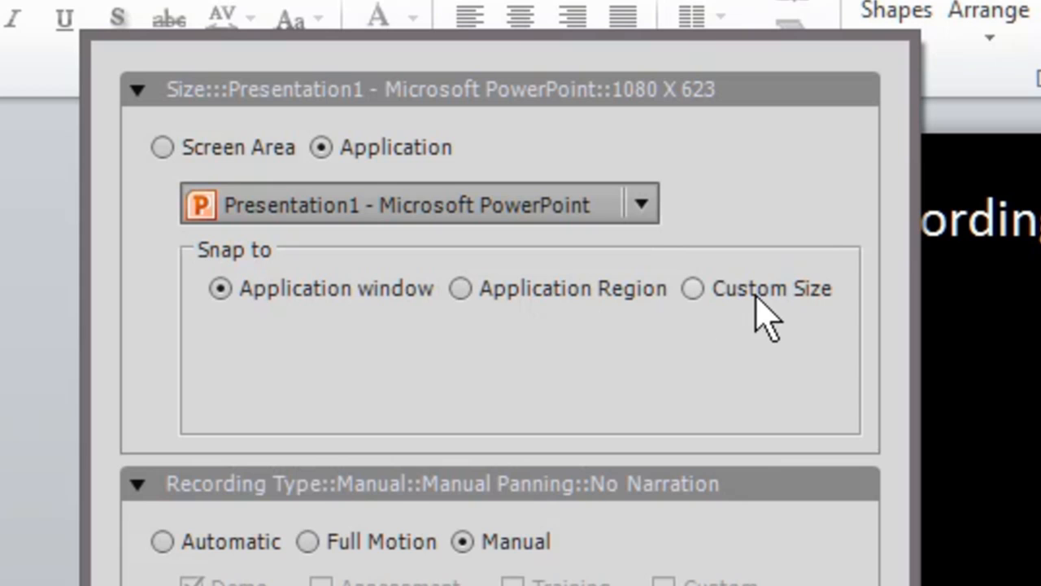
mouse_move(545, 326)
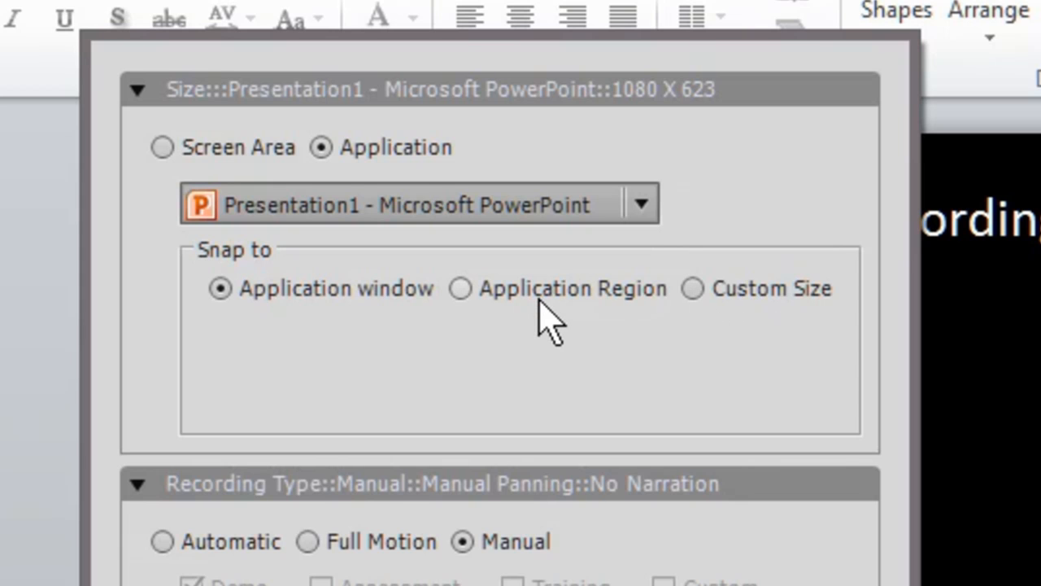
mouse_move(496, 326)
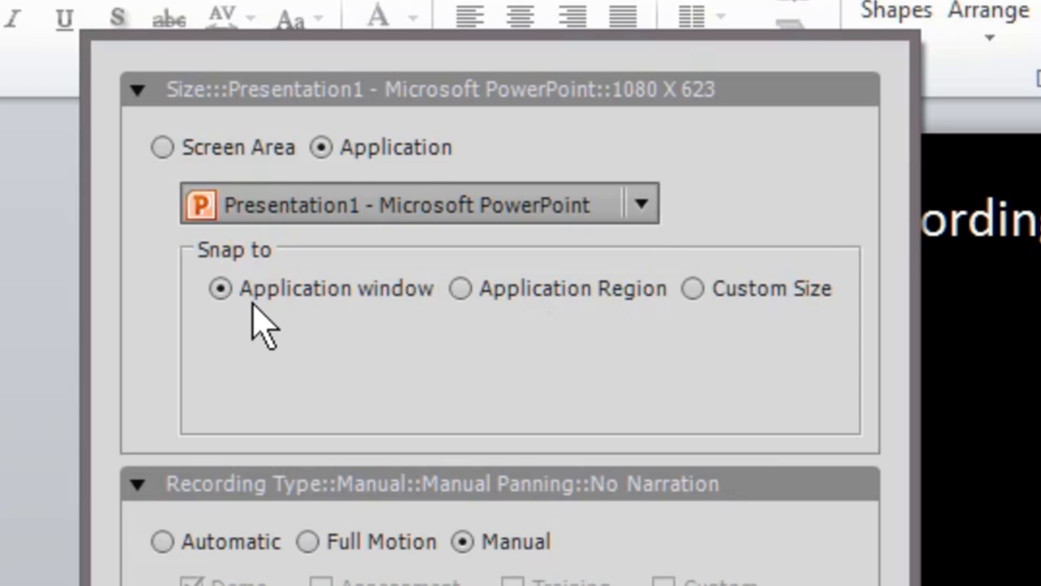
mouse_move(280, 334)
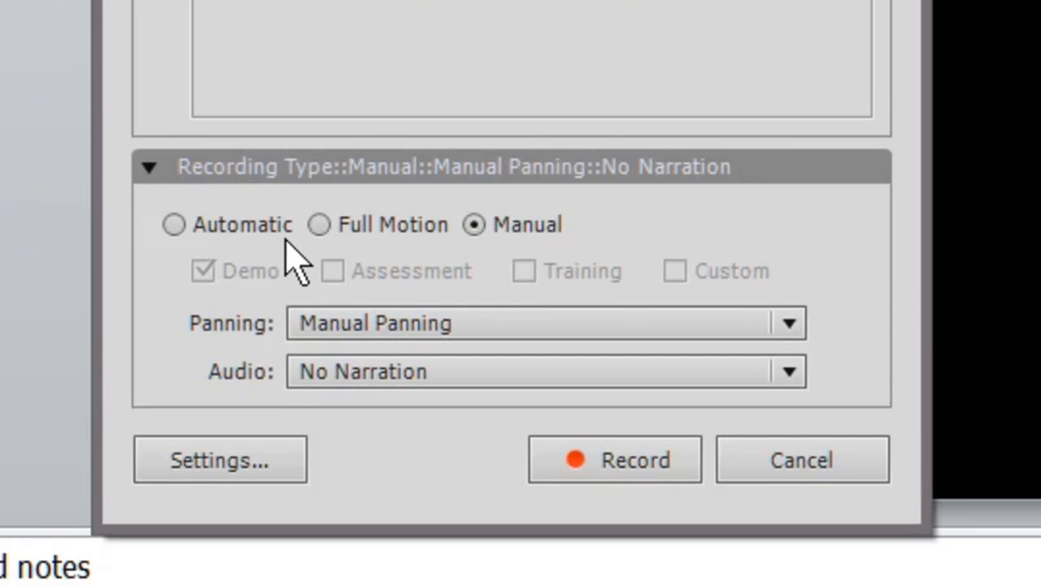
mouse_move(231, 261)
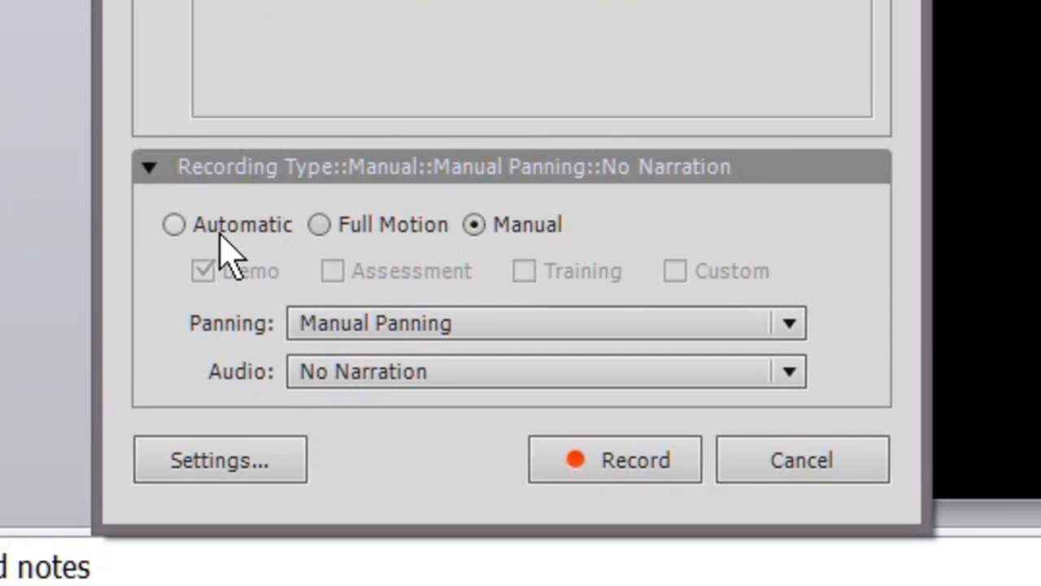
mouse_move(172, 225)
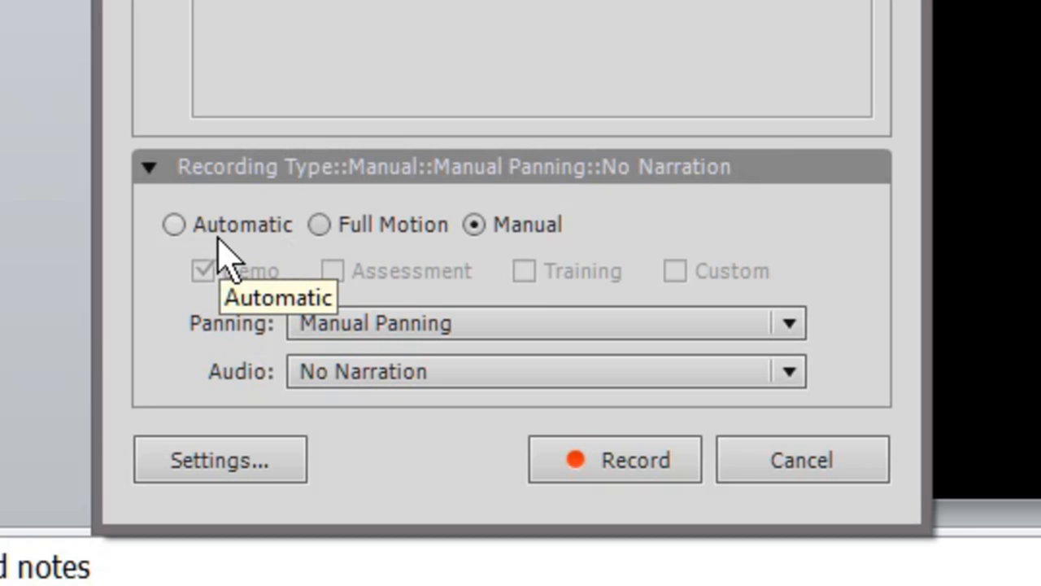
mouse_move(366, 260)
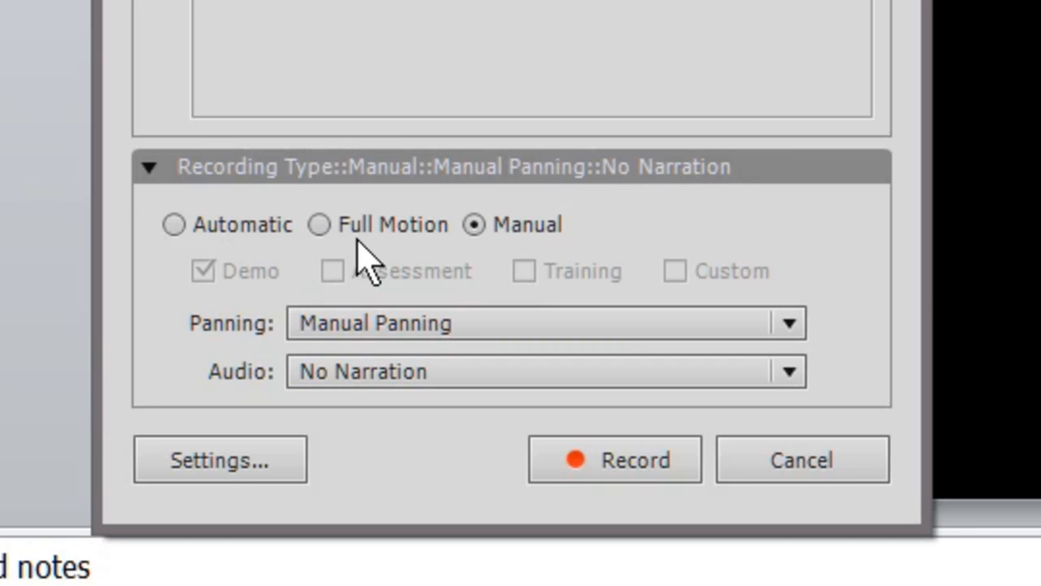
mouse_move(404, 268)
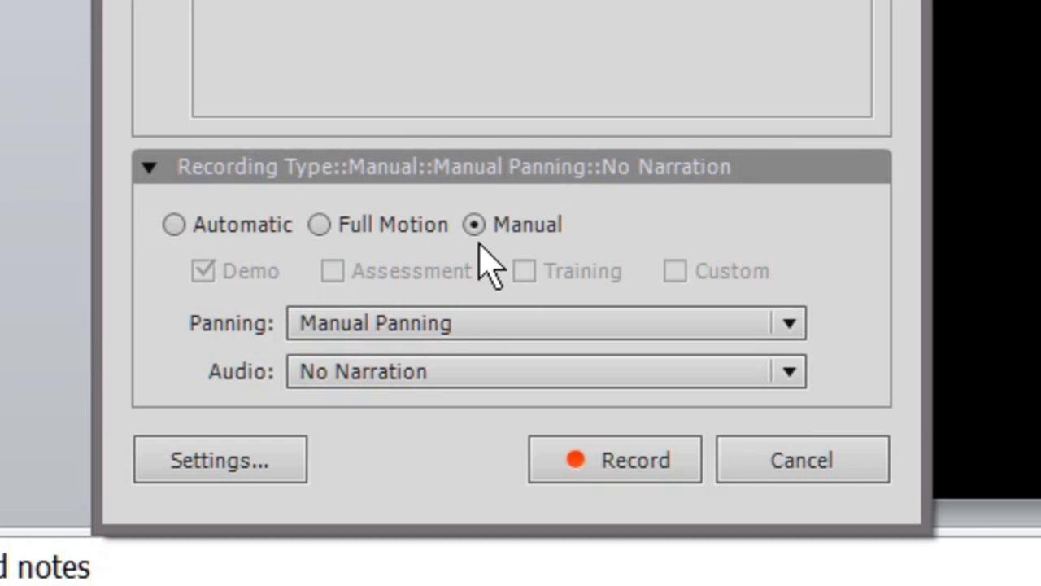
mouse_move(545, 252)
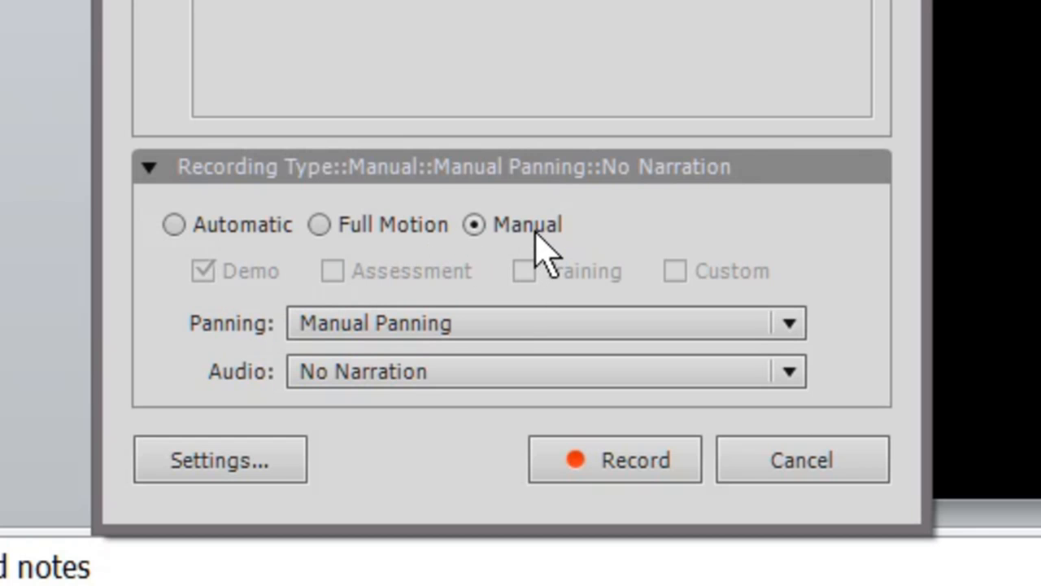
mouse_move(173, 225)
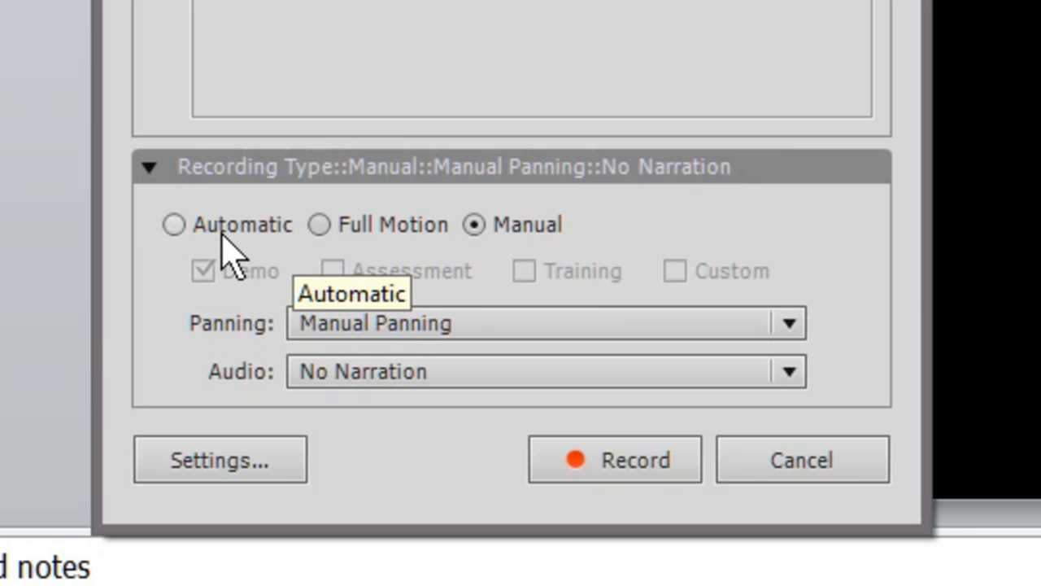
mouse_move(508, 260)
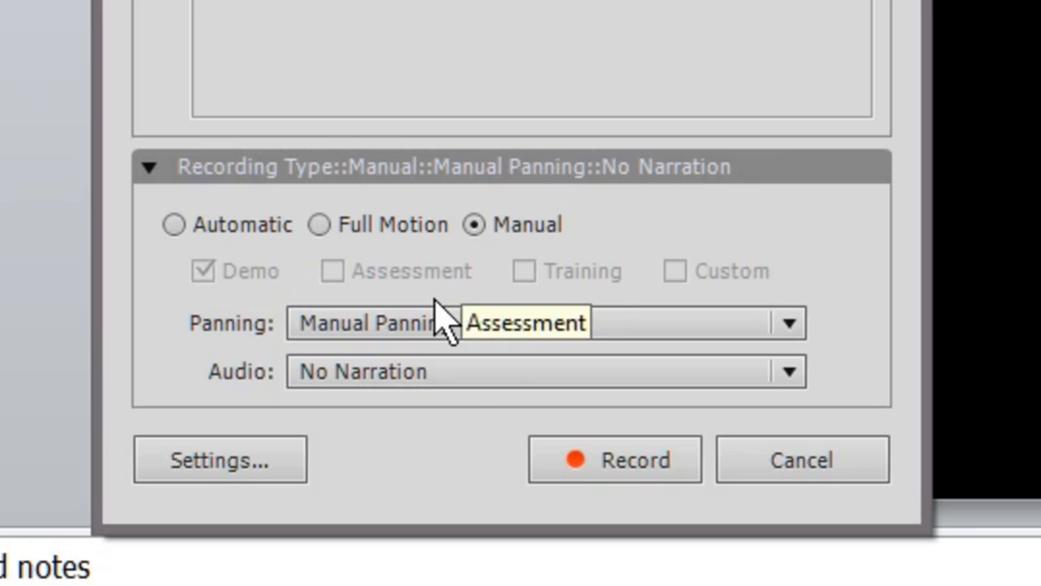
mouse_move(452, 334)
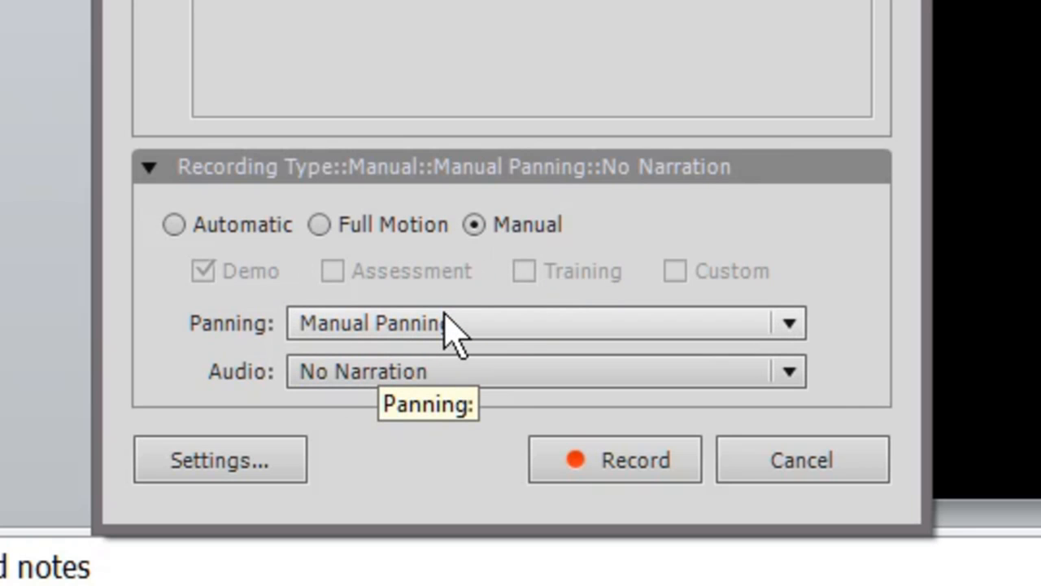
mouse_move(442, 375)
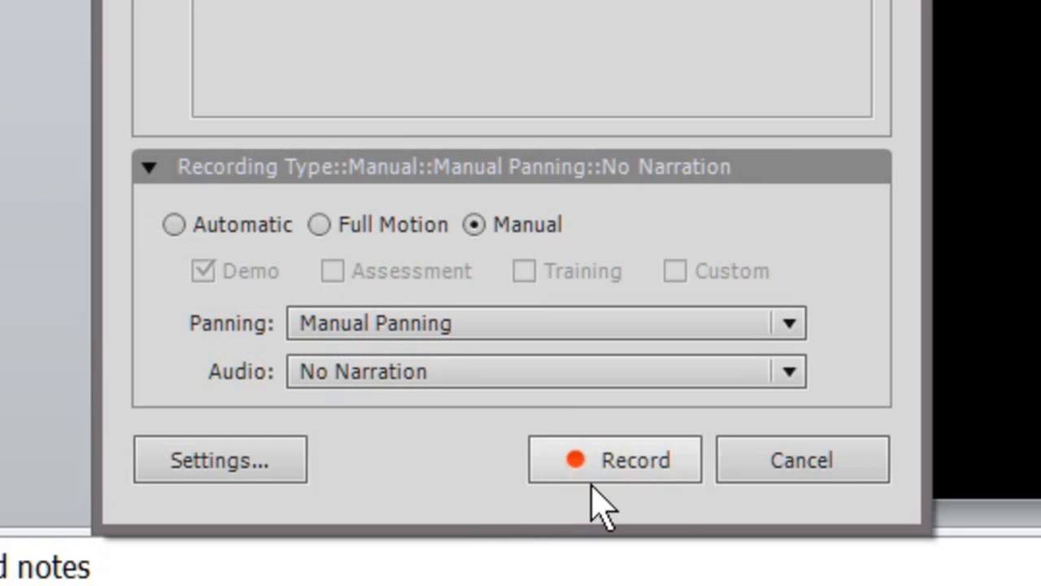
Step: Begin recording with Manual type, manual panning and no narration
left_click(615, 459)
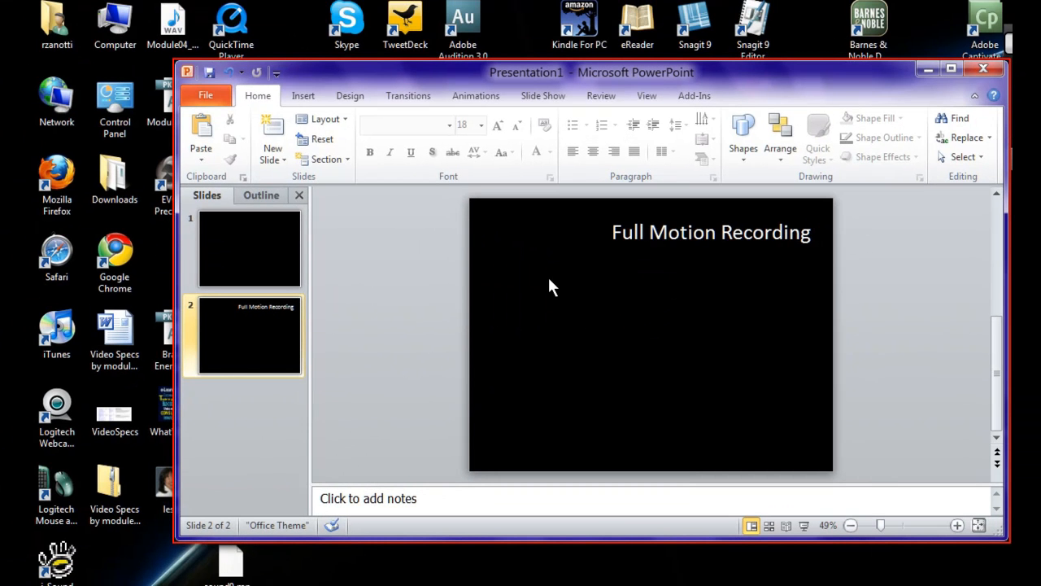
Step: Replace slide 2's title 'Full Motion Recording' with 'FMR'
left_click(709, 231)
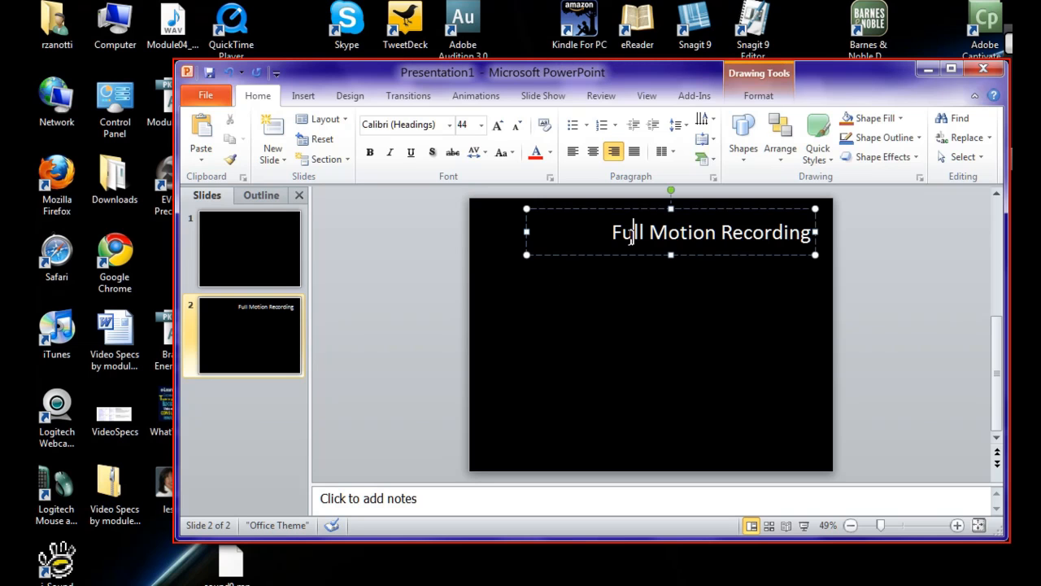
triple_click(709, 231)
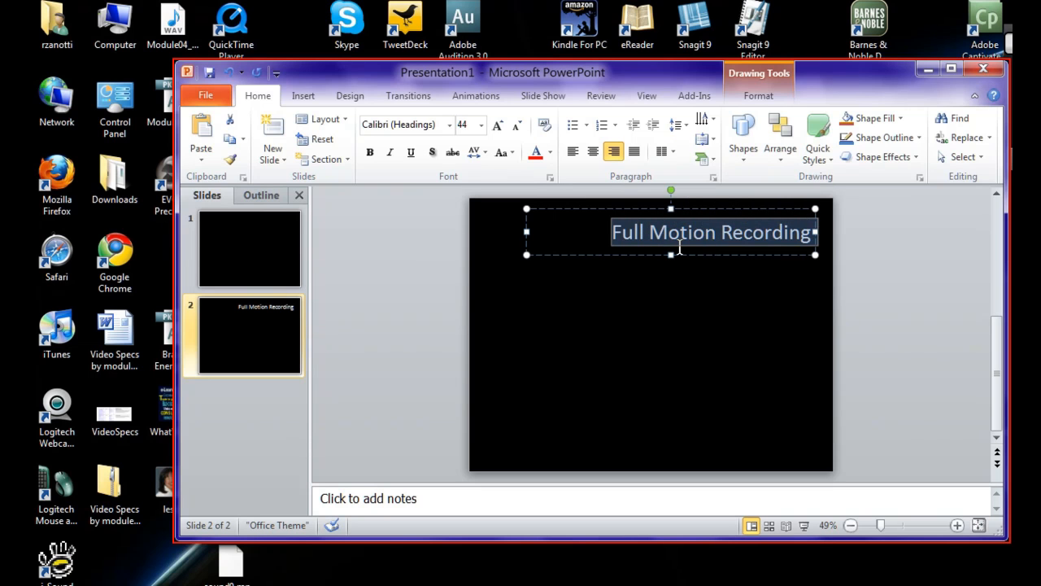
type("FM")
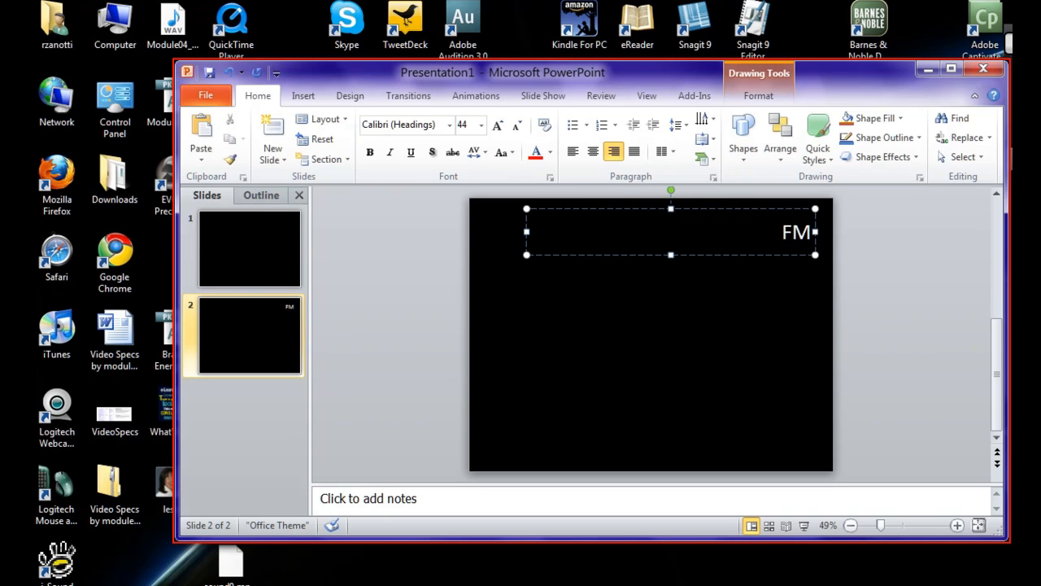
type("R")
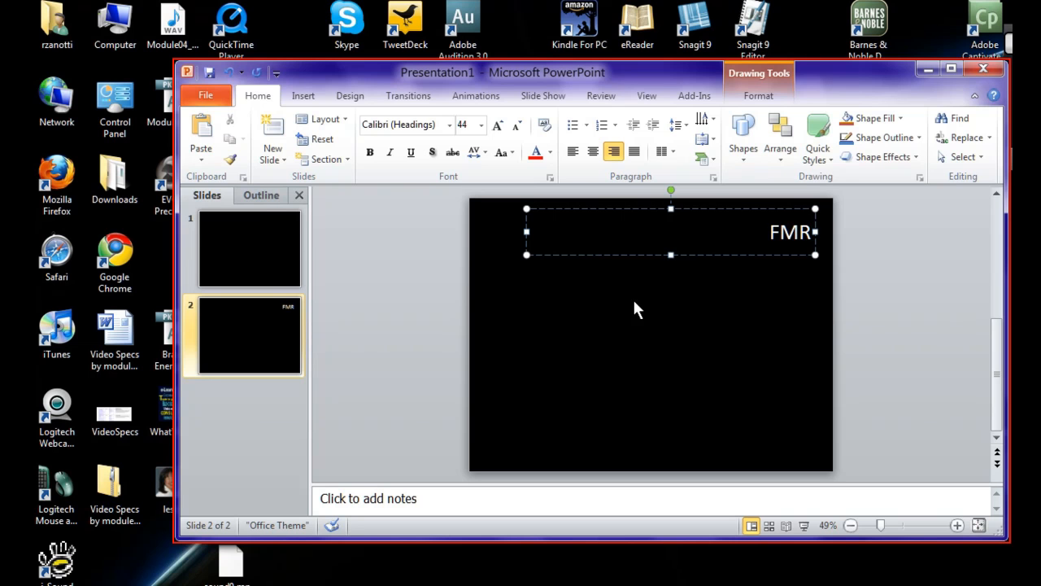
left_click(556, 322)
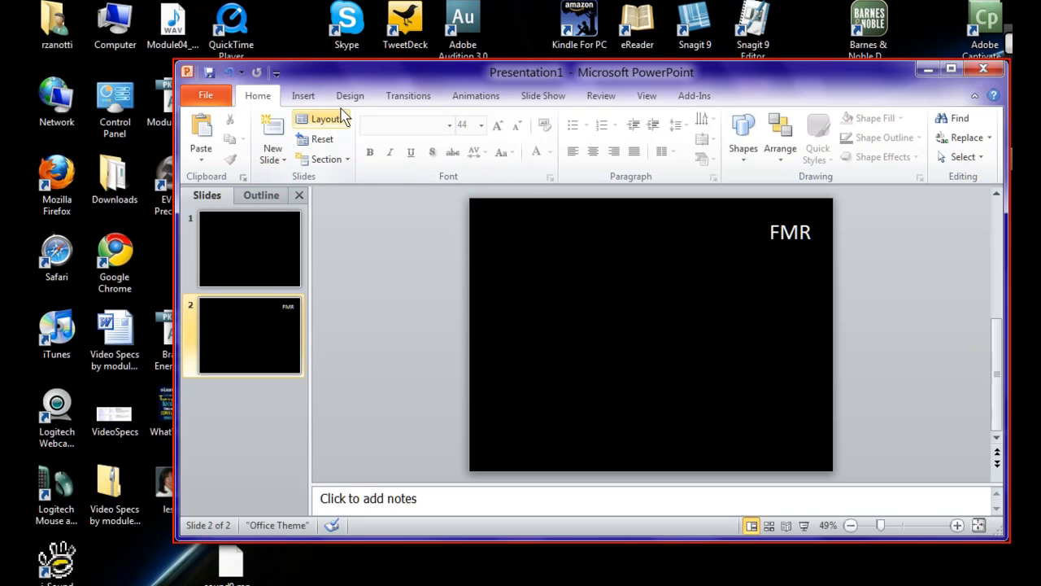
Step: Browse Insert > Shapes to add two blue snip-corner rectangles below the title
left_click(302, 94)
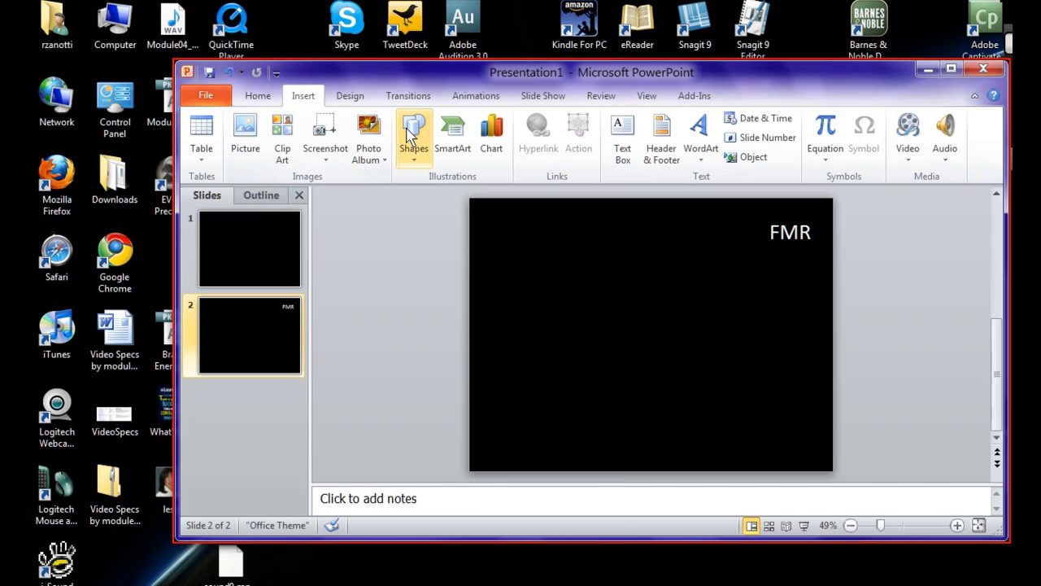
left_click(413, 134)
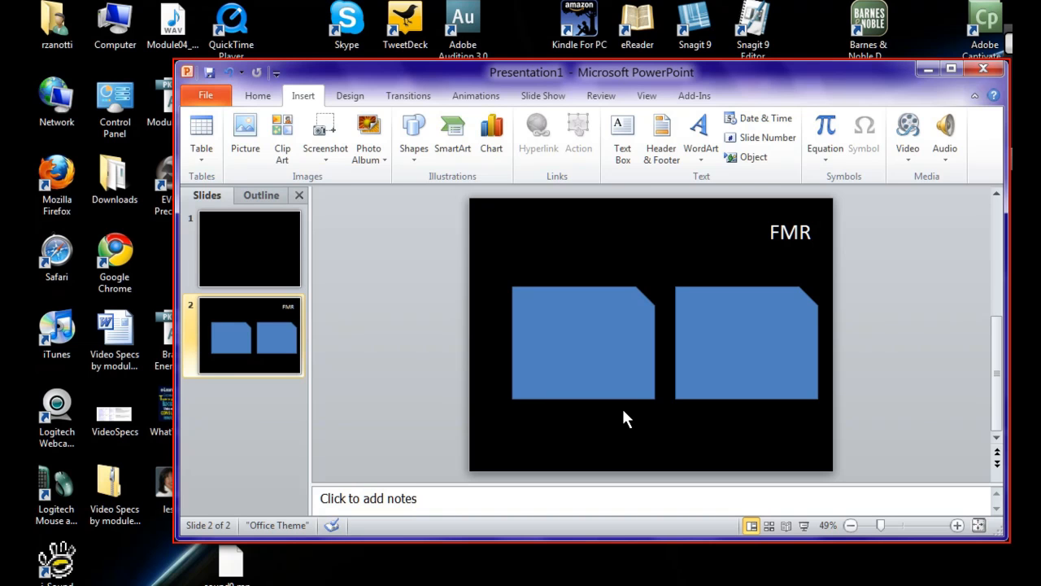
Step: Retype slide 2's title as 'Full motion recording'
left_click(789, 231)
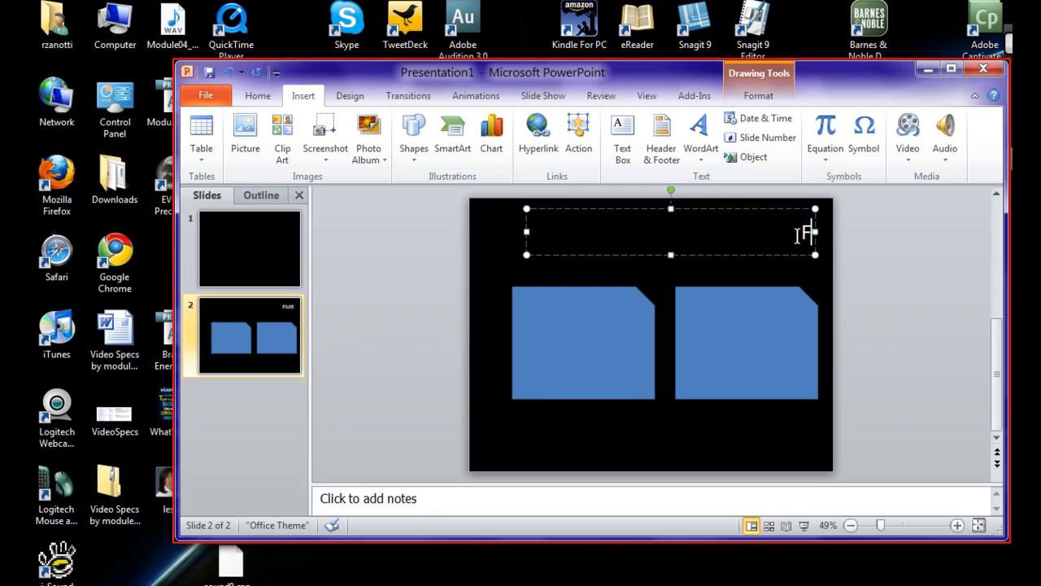
type("Full motion reco")
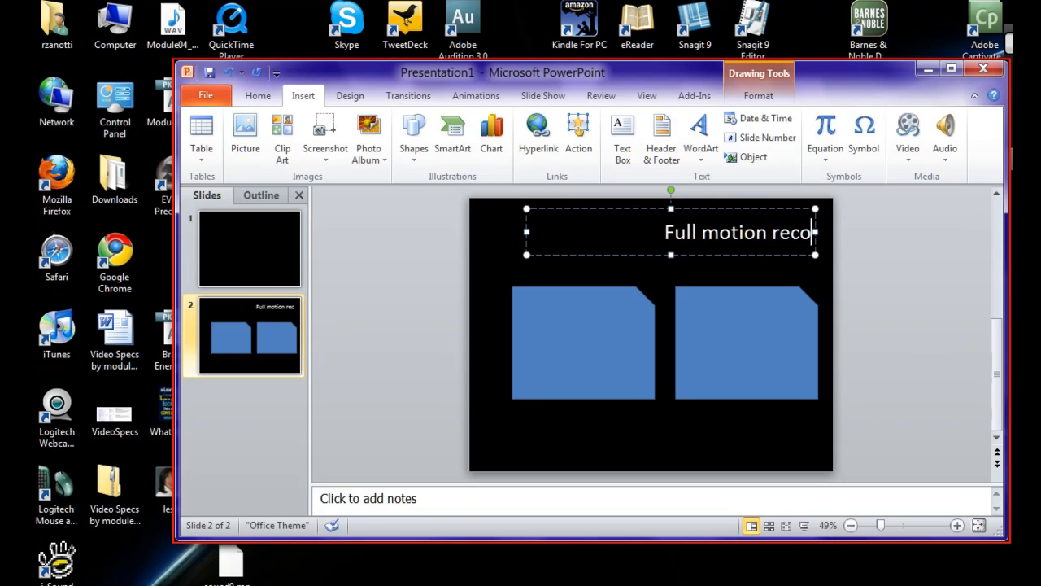
type("rding")
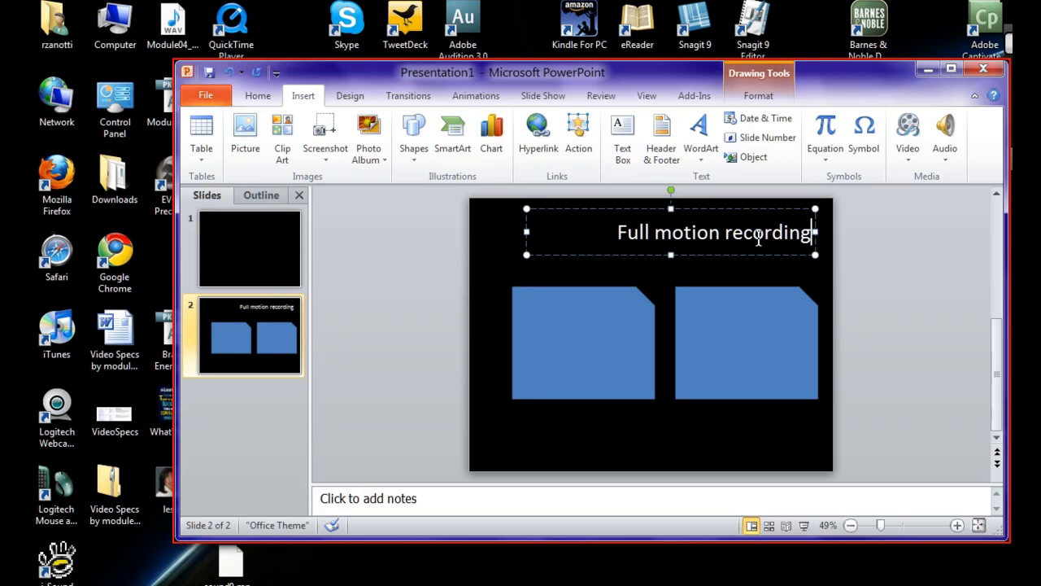
mouse_move(485, 283)
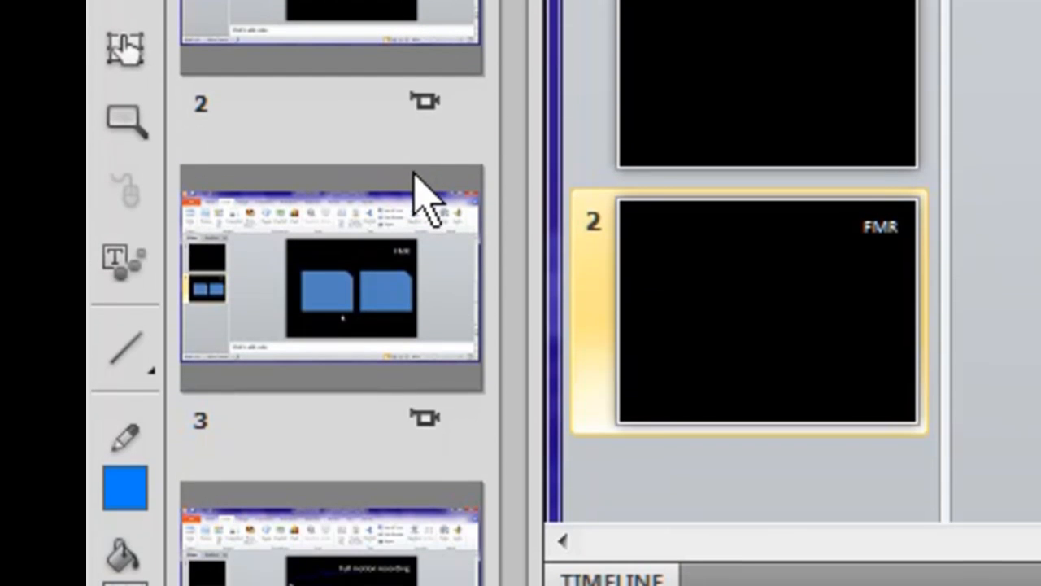
mouse_move(423, 114)
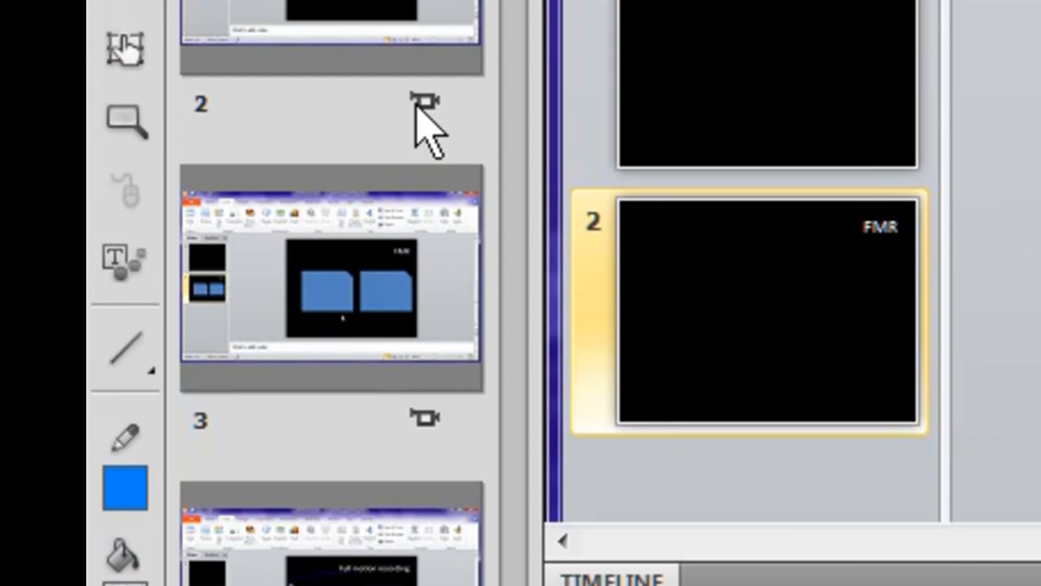
mouse_move(472, 130)
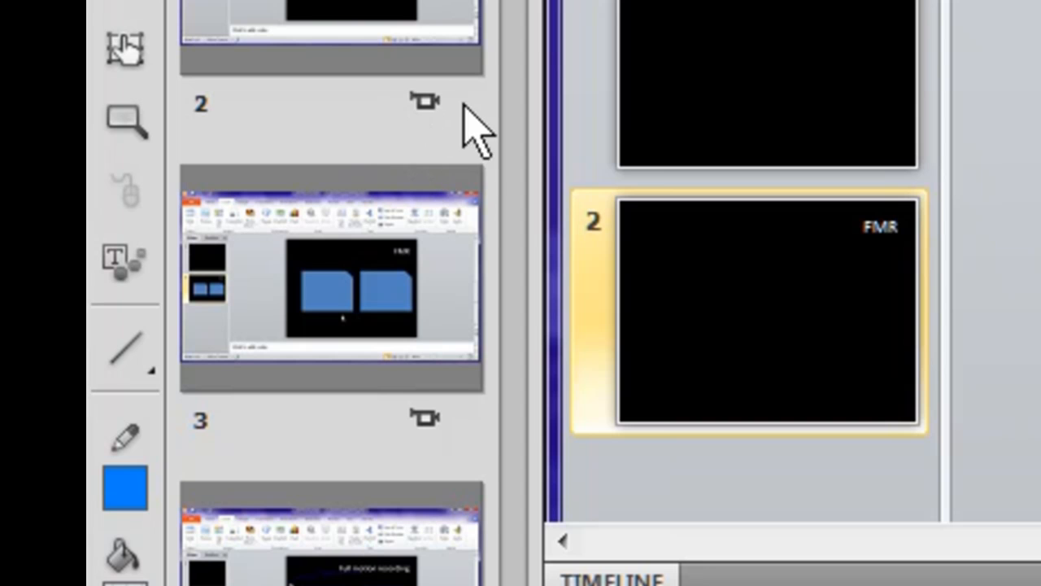
mouse_move(436, 407)
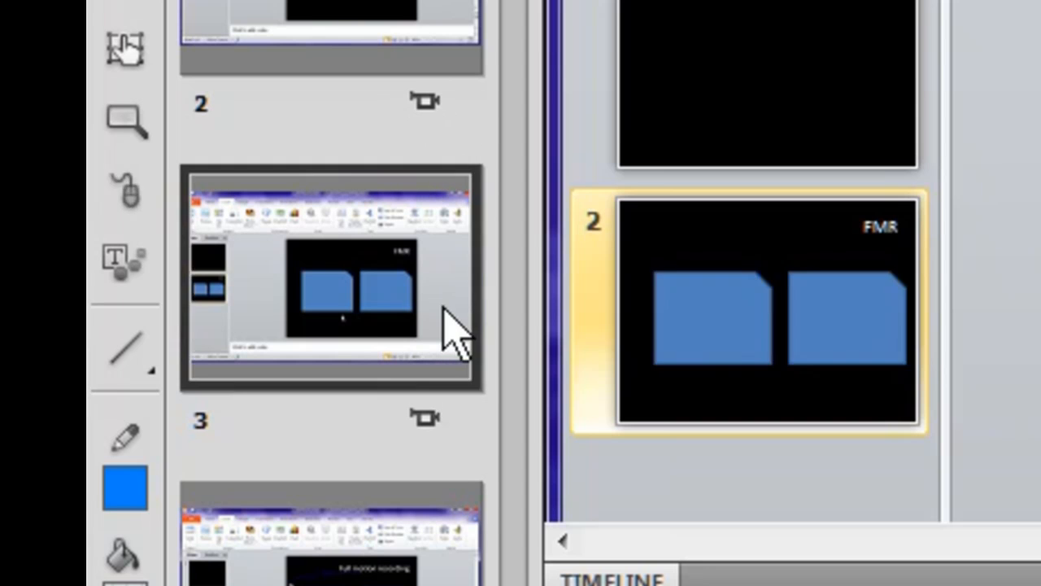
mouse_move(454, 334)
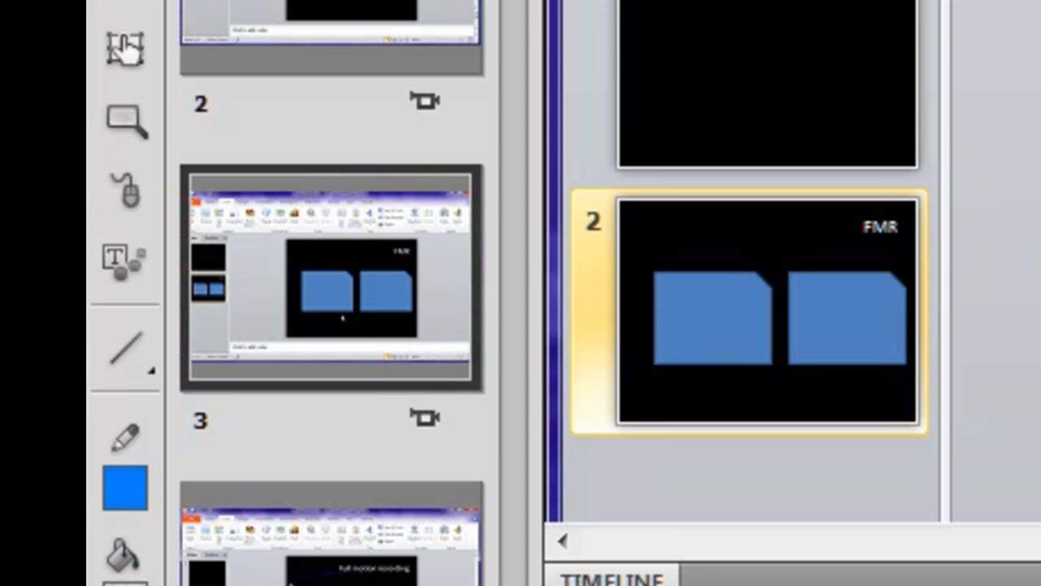
mouse_move(420, 537)
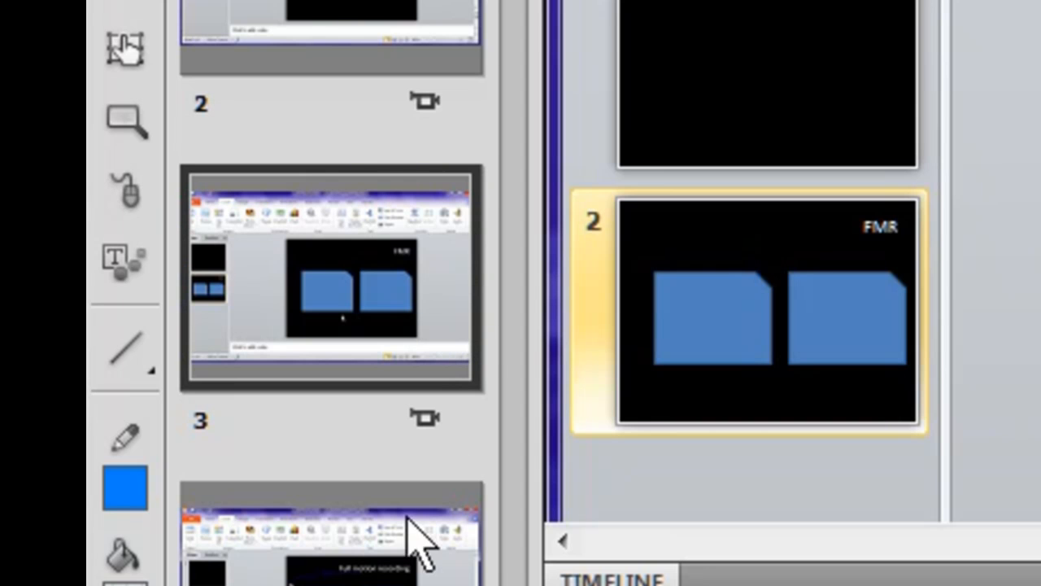
mouse_move(309, 325)
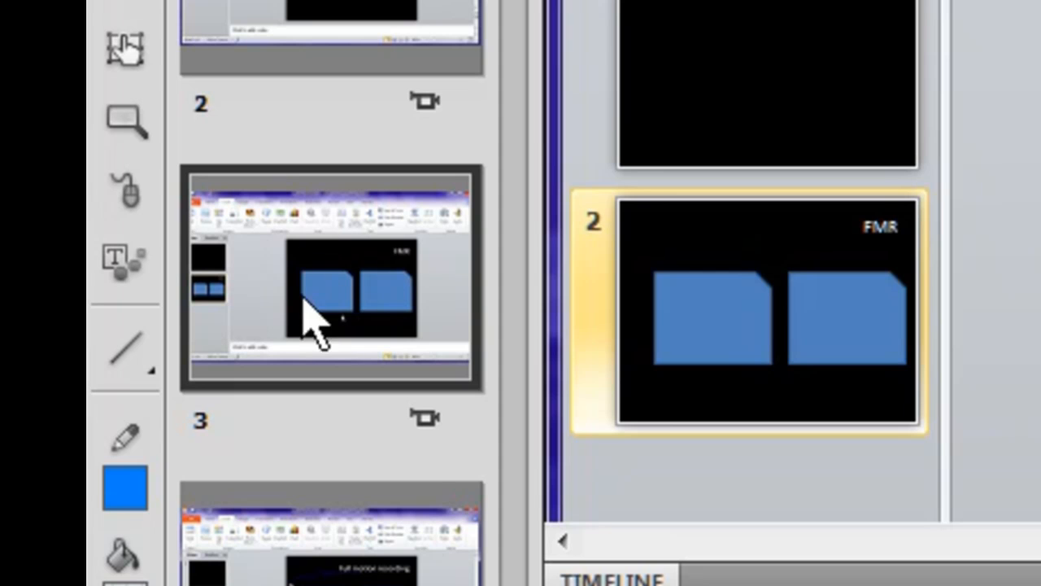
mouse_move(355, 292)
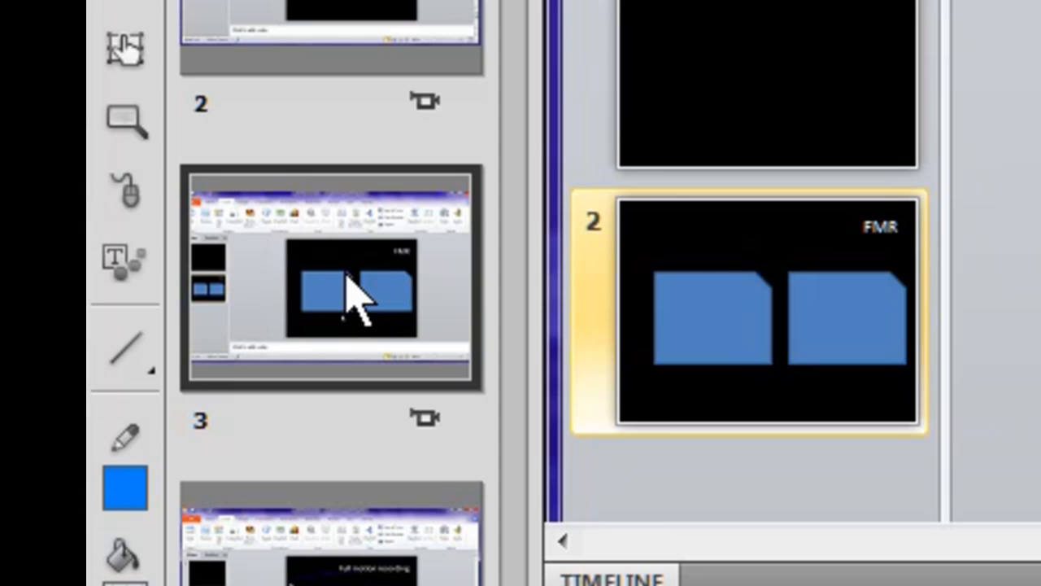
mouse_move(387, 290)
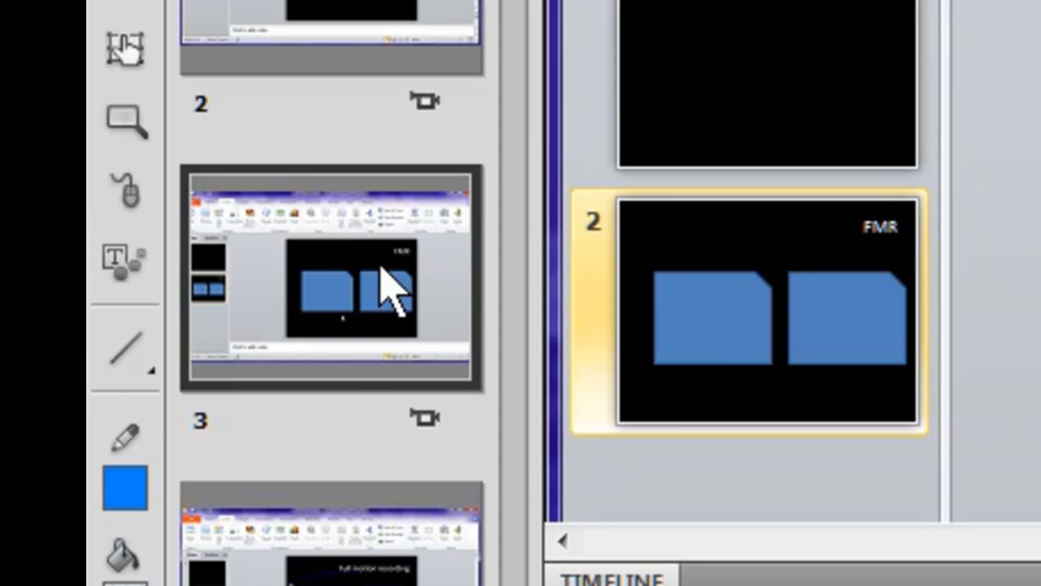
mouse_move(290, 329)
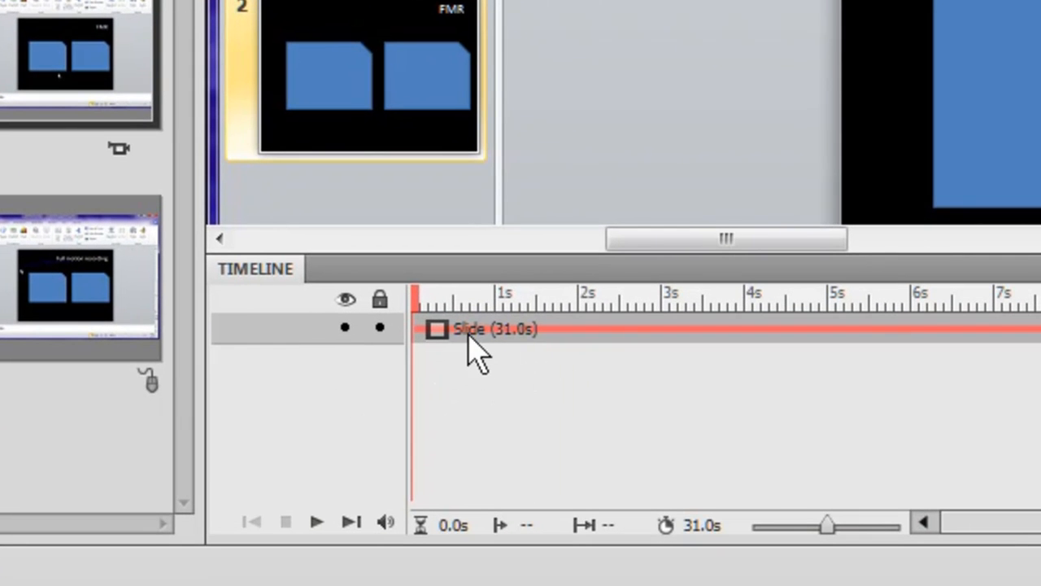
mouse_move(459, 344)
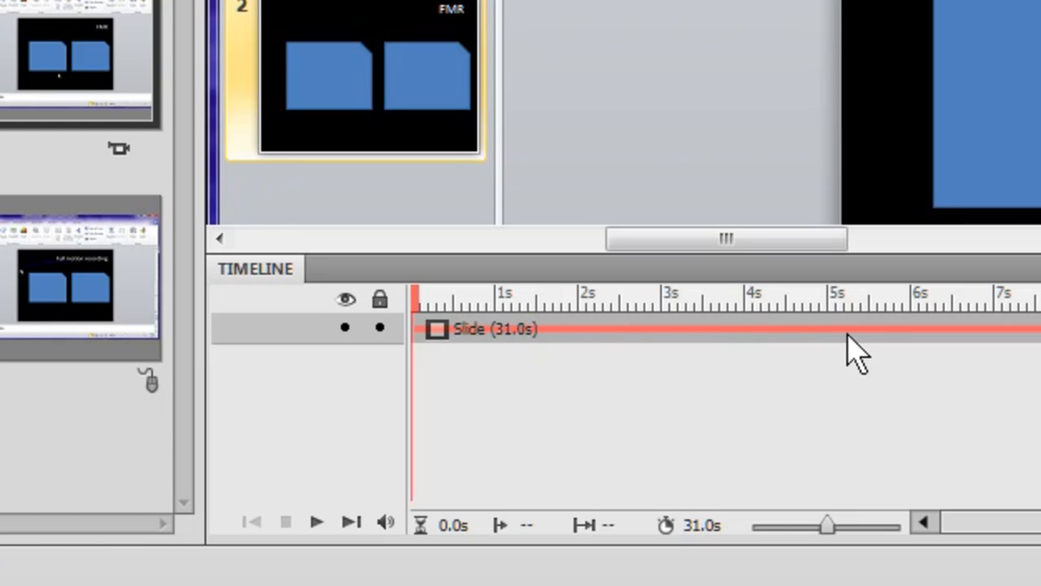
mouse_move(580, 341)
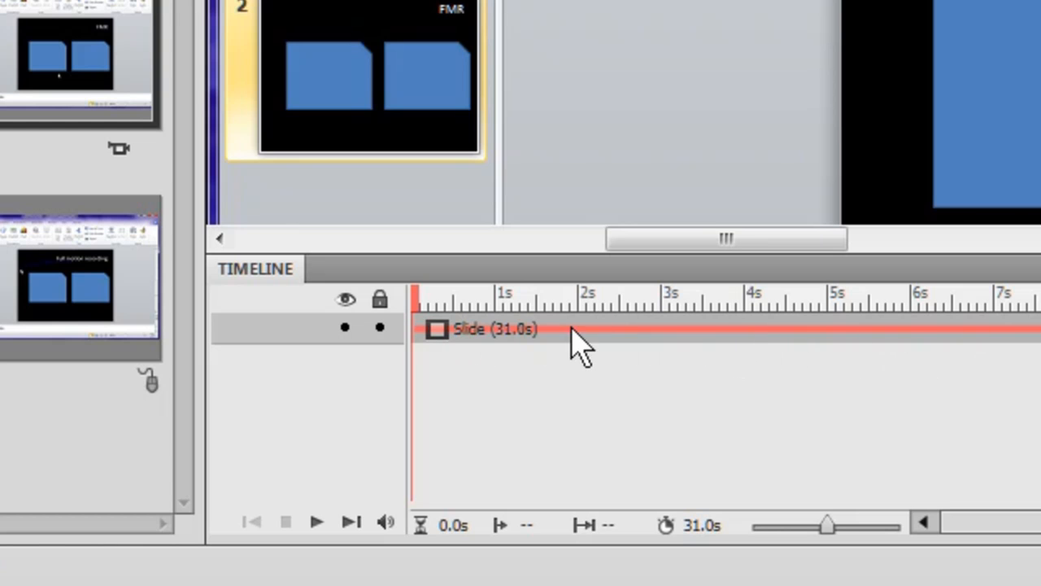
mouse_move(540, 337)
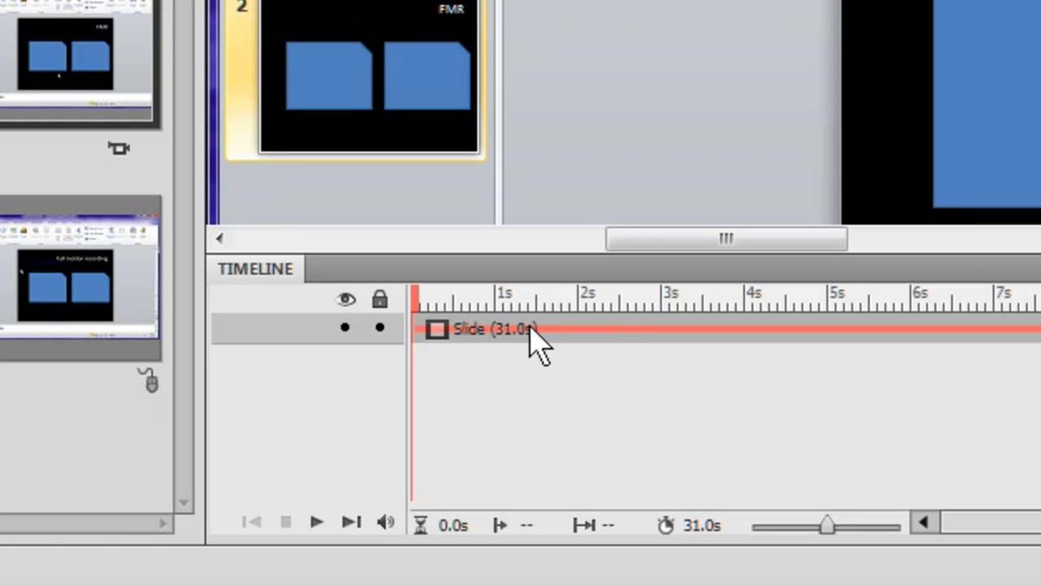
mouse_move(524, 345)
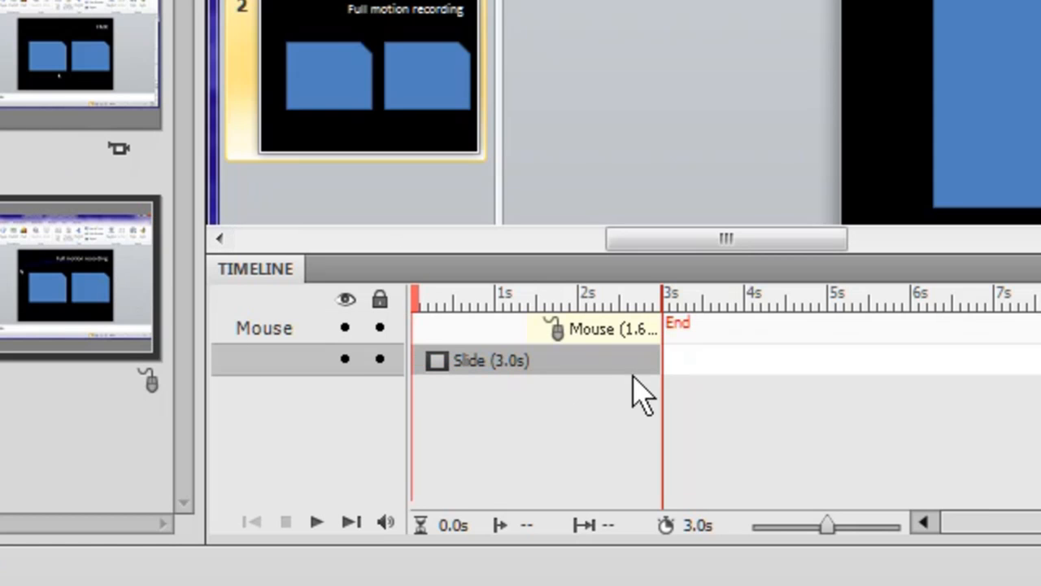
mouse_move(176, 313)
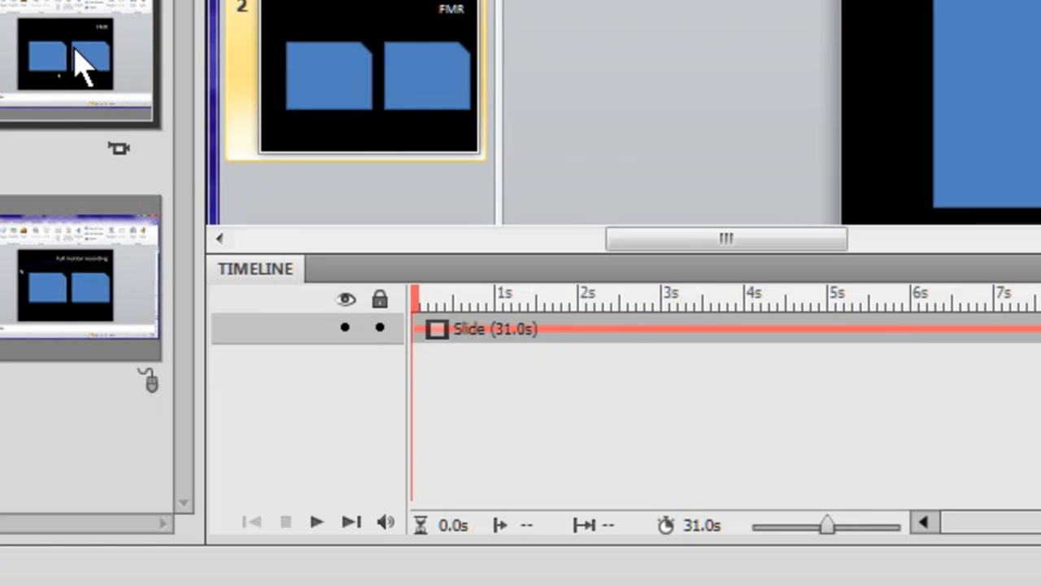
mouse_move(455, 309)
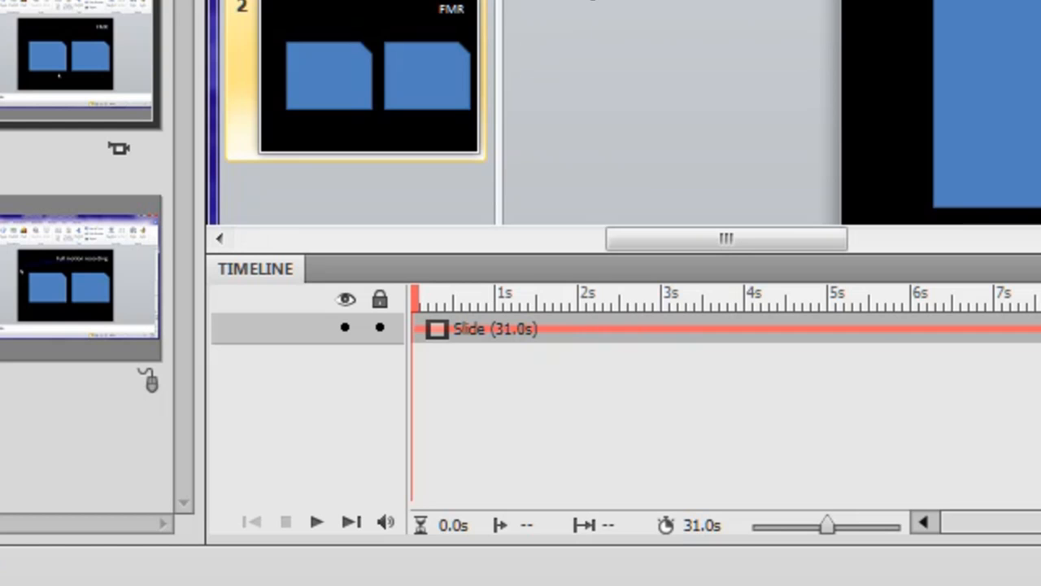
mouse_move(578, 312)
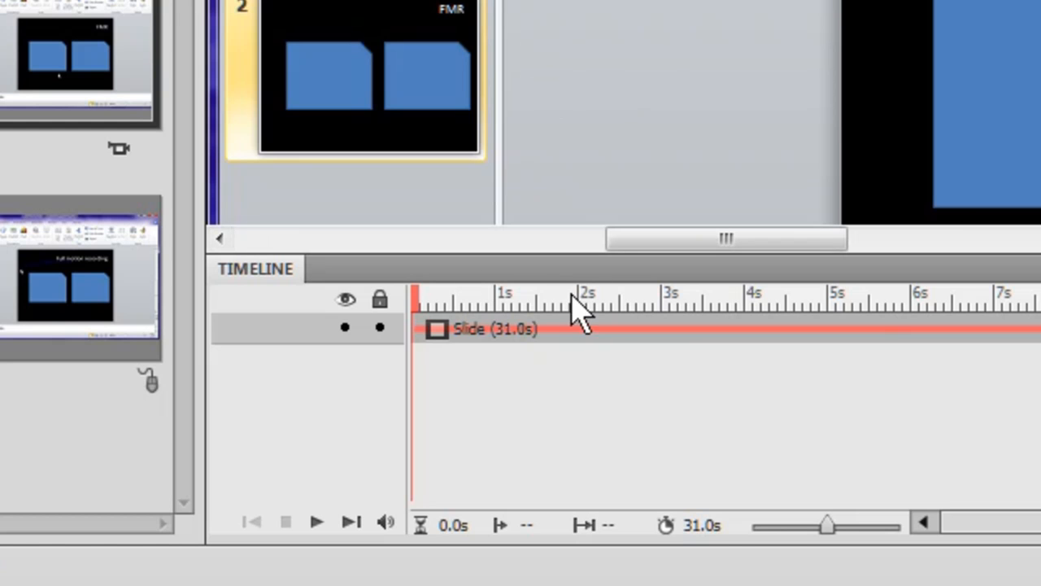